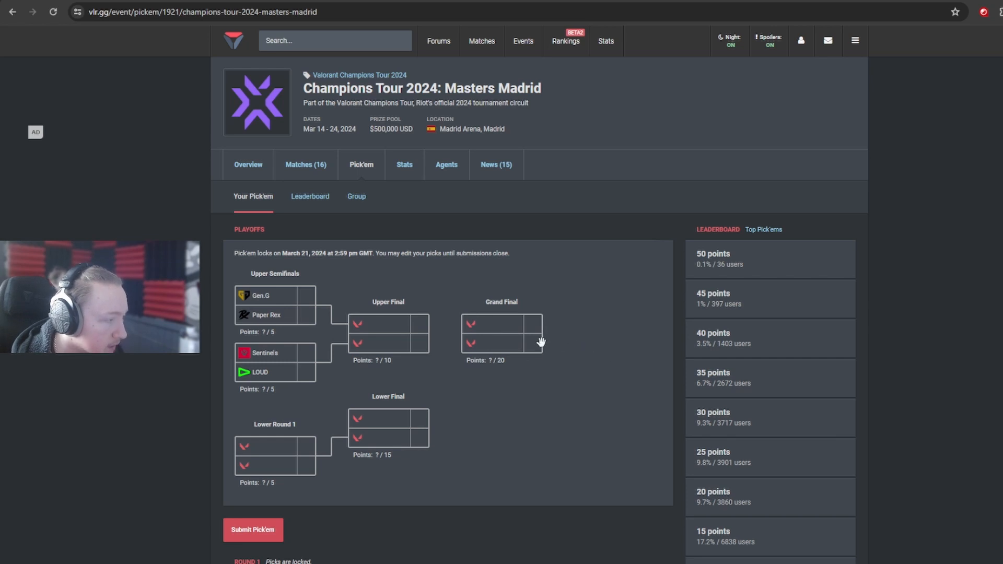
pyautogui.moveTo(434, 286)
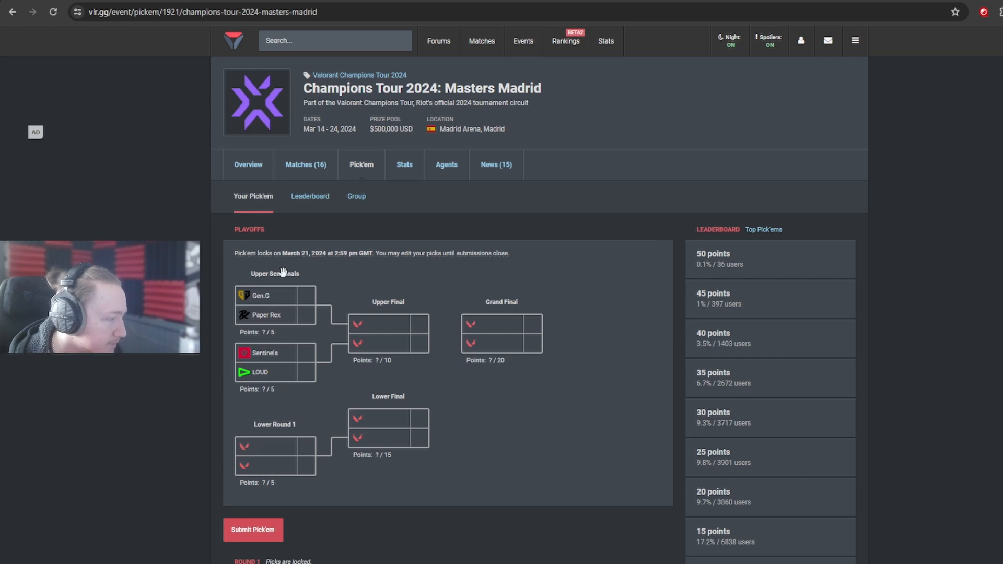
pyautogui.moveTo(222, 309)
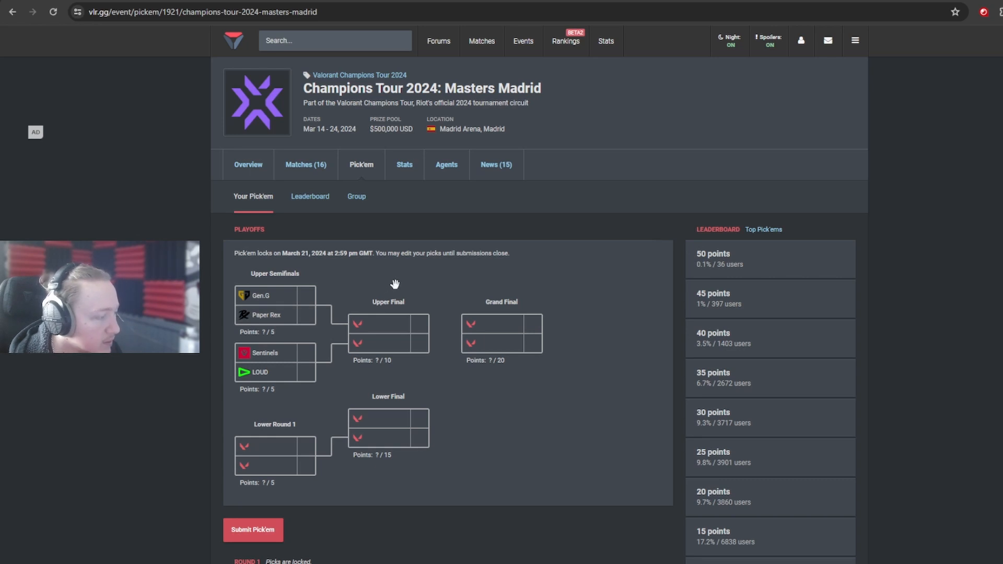
pyautogui.moveTo(384, 285)
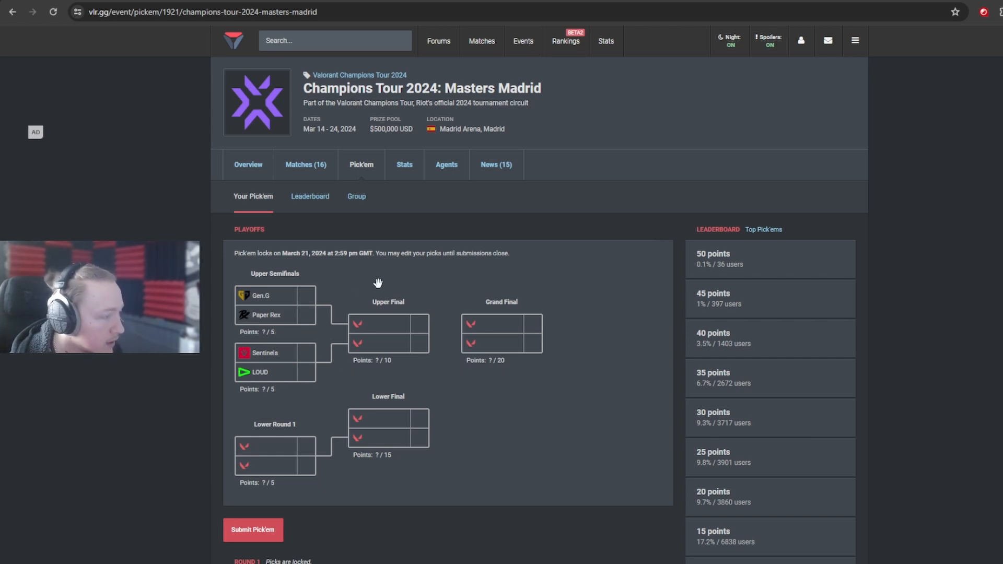
# Pick Gen.G over Paper Rex and Sentinels over LOUD in the upper semifinals.
pyautogui.click(296, 295)
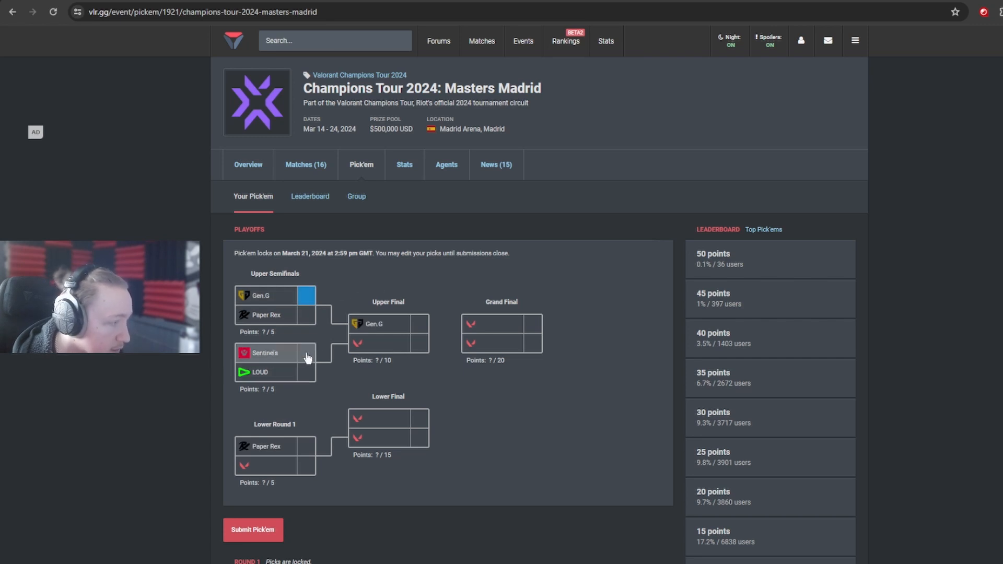
pyautogui.click(301, 352)
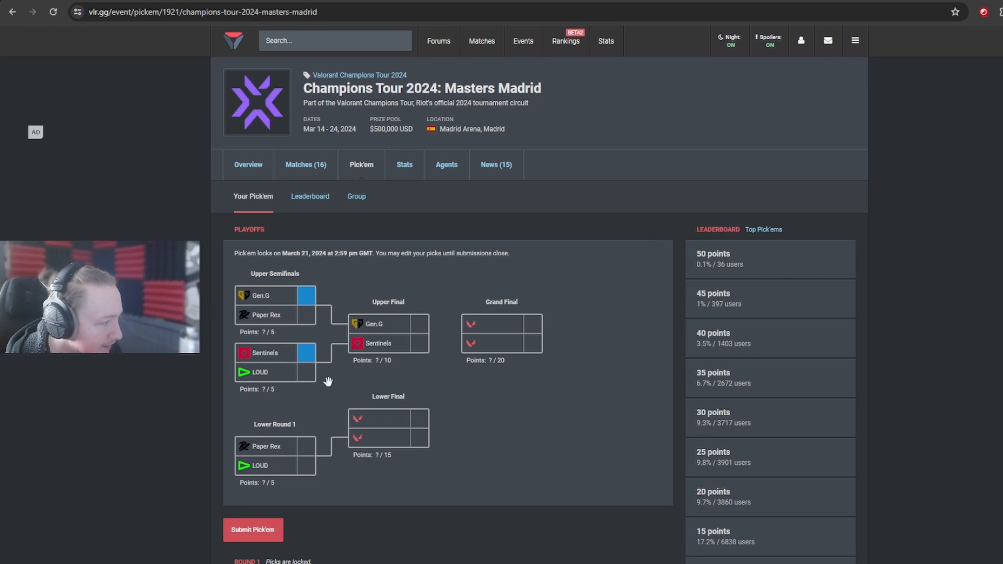
pyautogui.moveTo(358, 383)
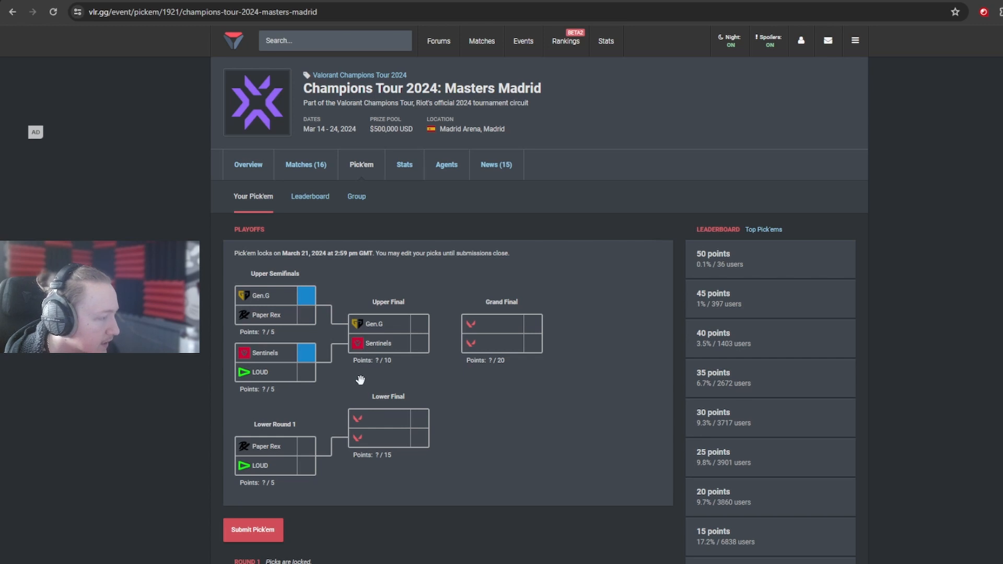
pyautogui.moveTo(351, 374)
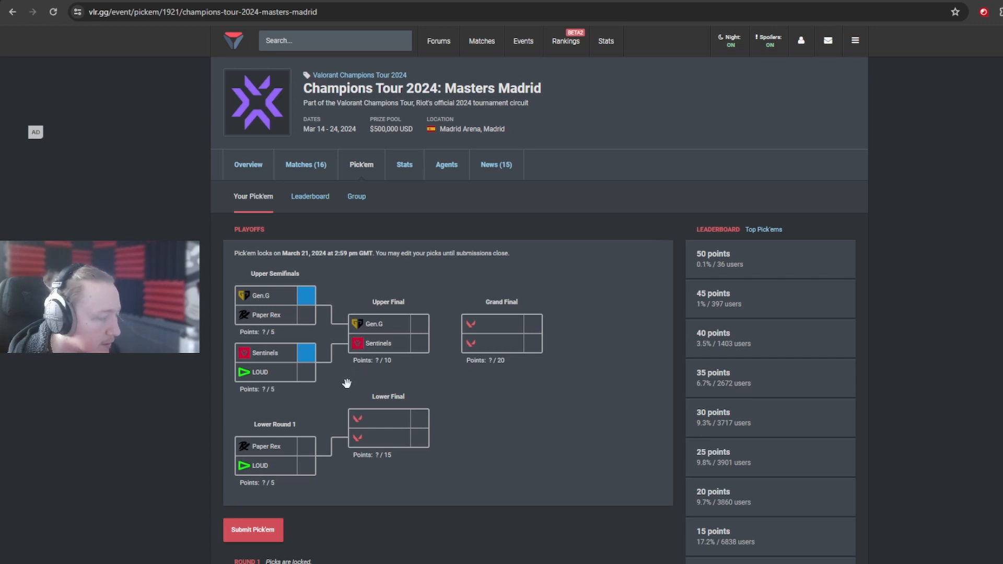
pyautogui.moveTo(331, 383)
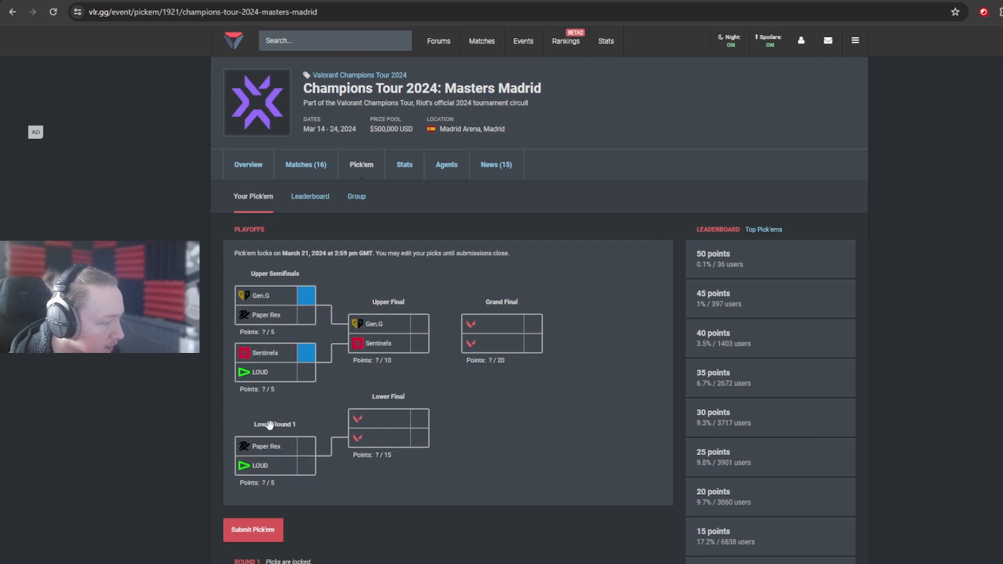
pyautogui.moveTo(590, 354)
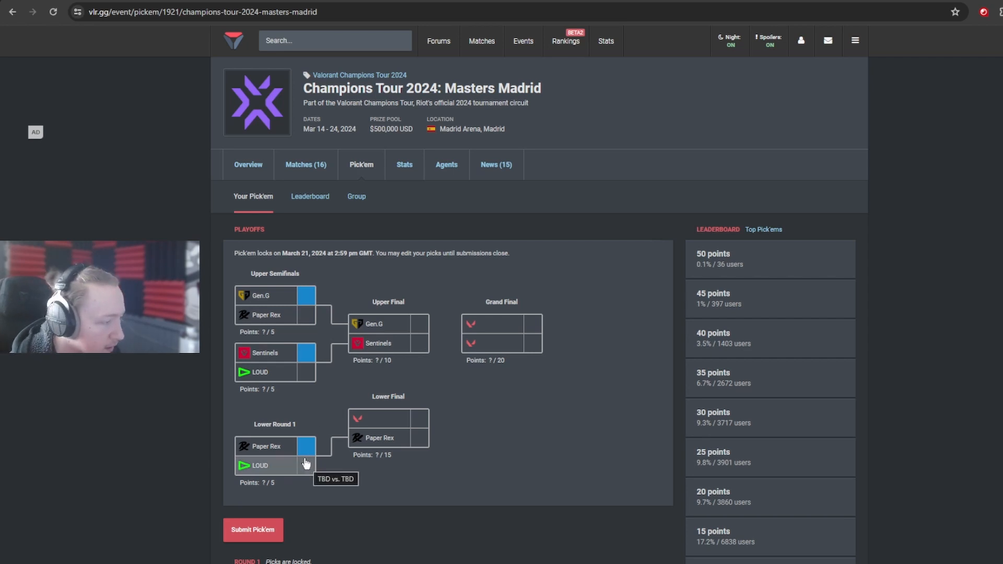
# Pick LOUD over Paper Rex in lower round 1, advancing them to the lower final.
pyautogui.click(306, 465)
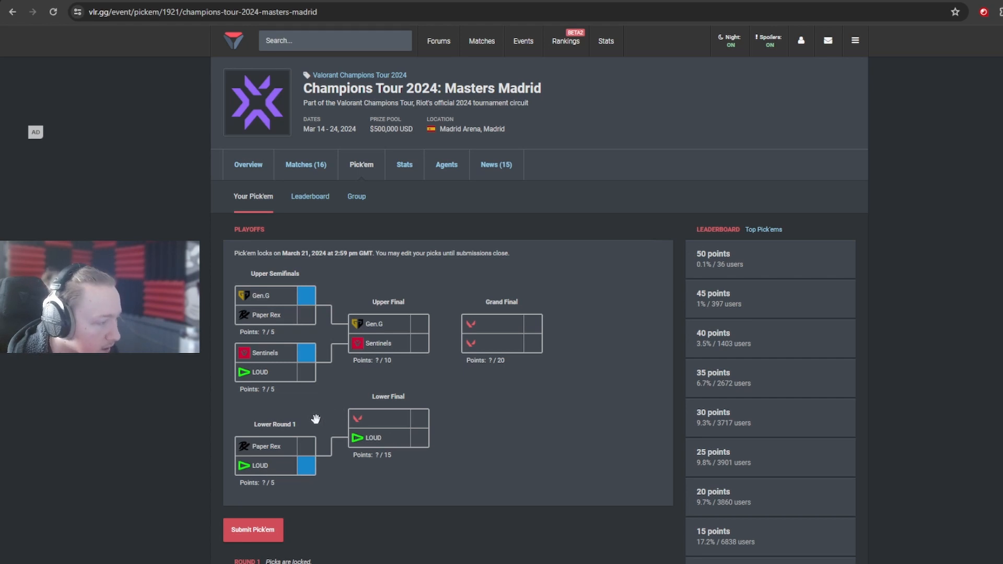
pyautogui.moveTo(295, 450)
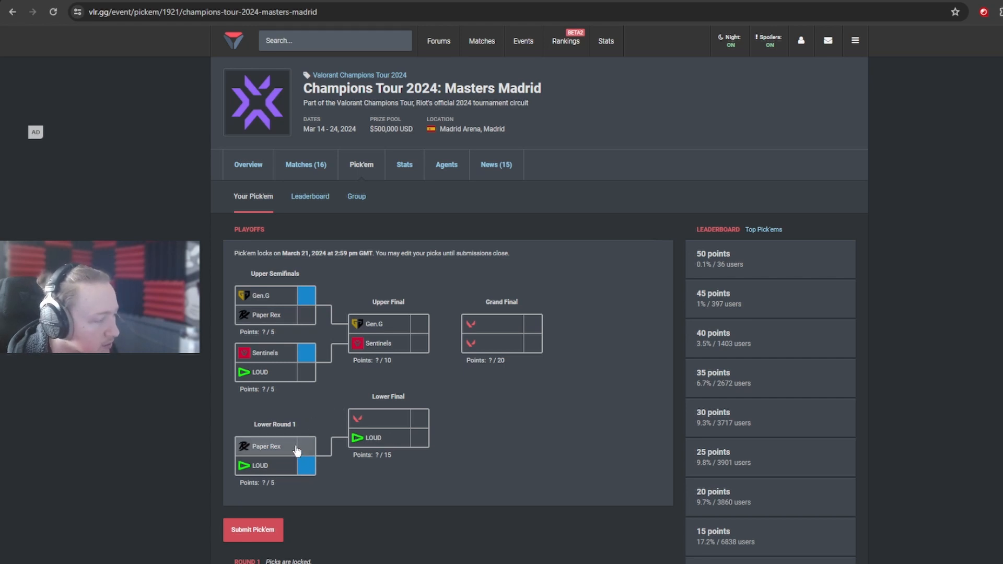
pyautogui.moveTo(297, 448)
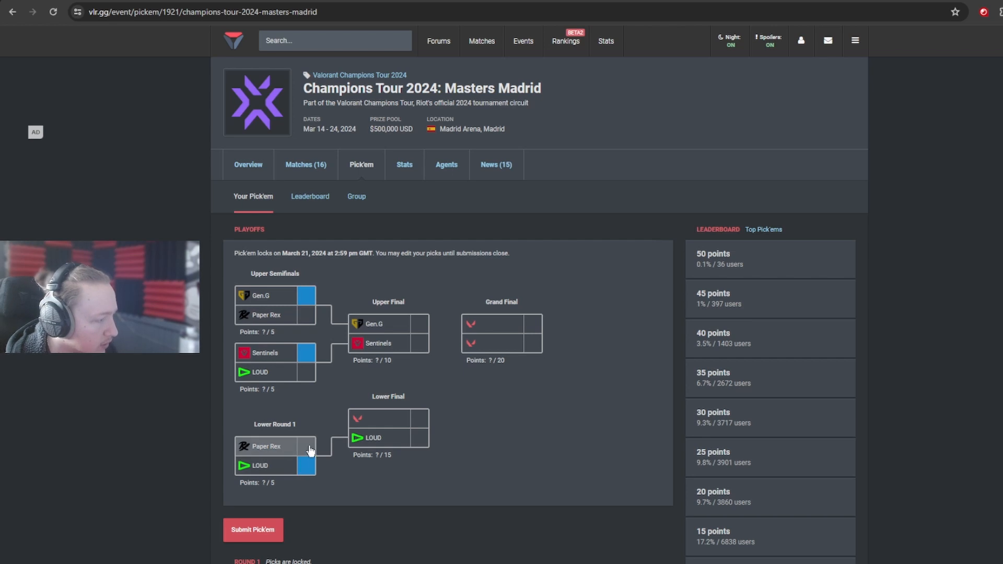
pyautogui.moveTo(341, 426)
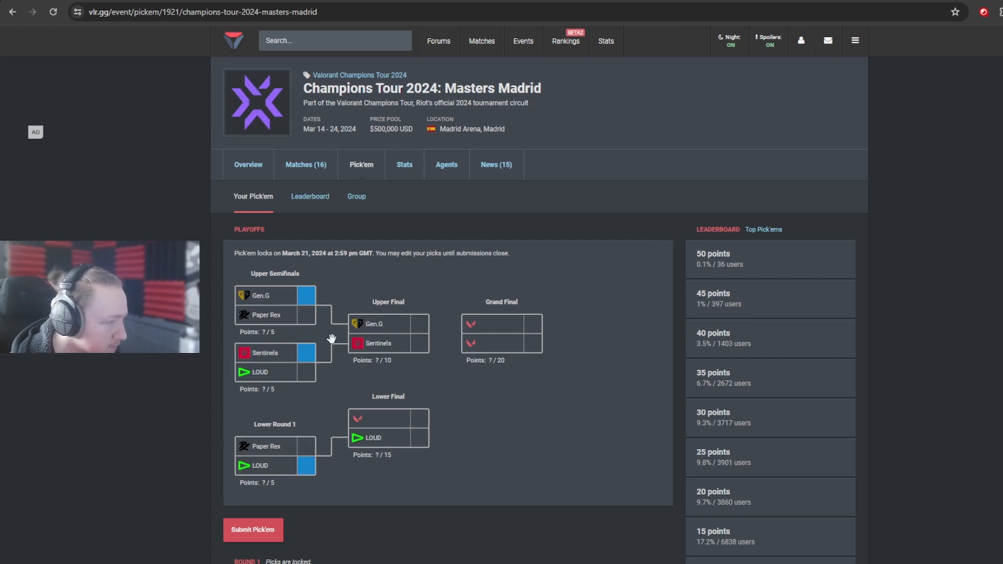
pyautogui.moveTo(435, 293)
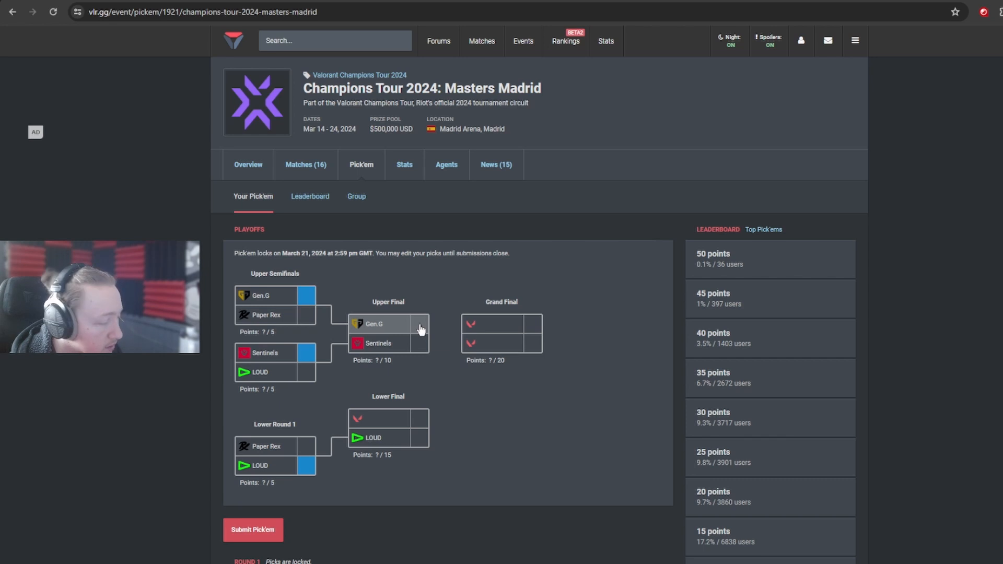
pyautogui.moveTo(417, 330)
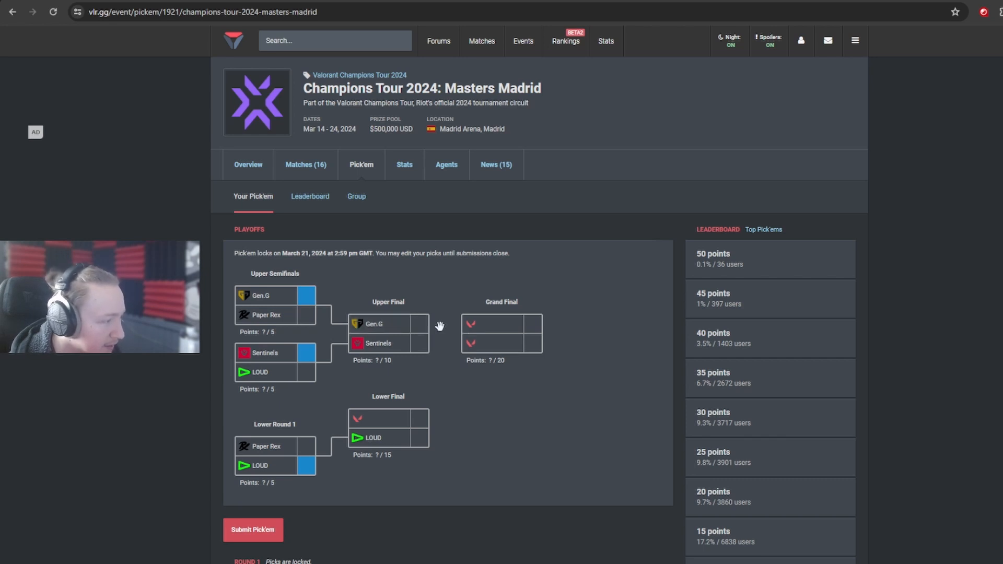
# Pick Sentinels over Gen.G in the upper final to reach the grand final.
pyautogui.click(418, 344)
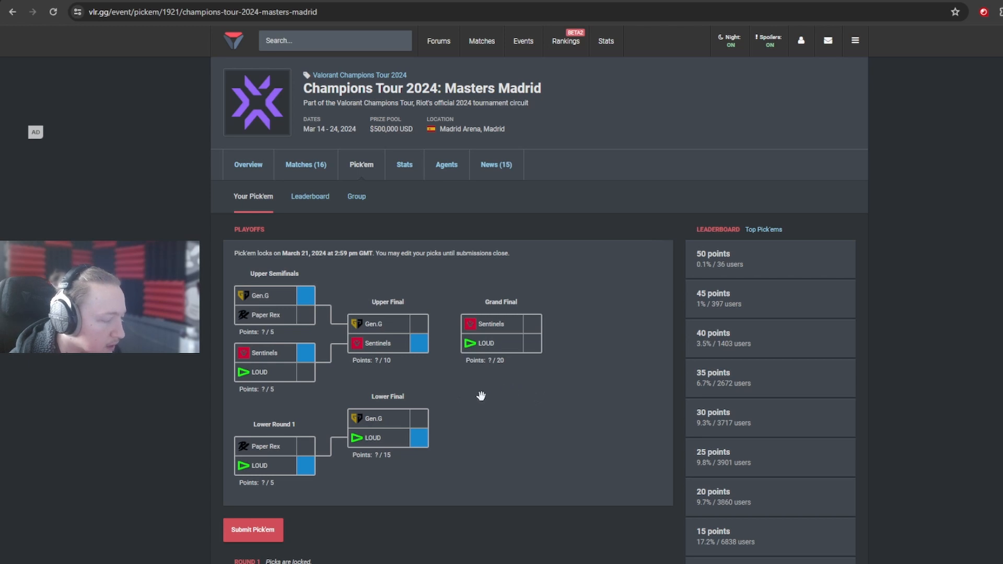
pyautogui.moveTo(421, 421)
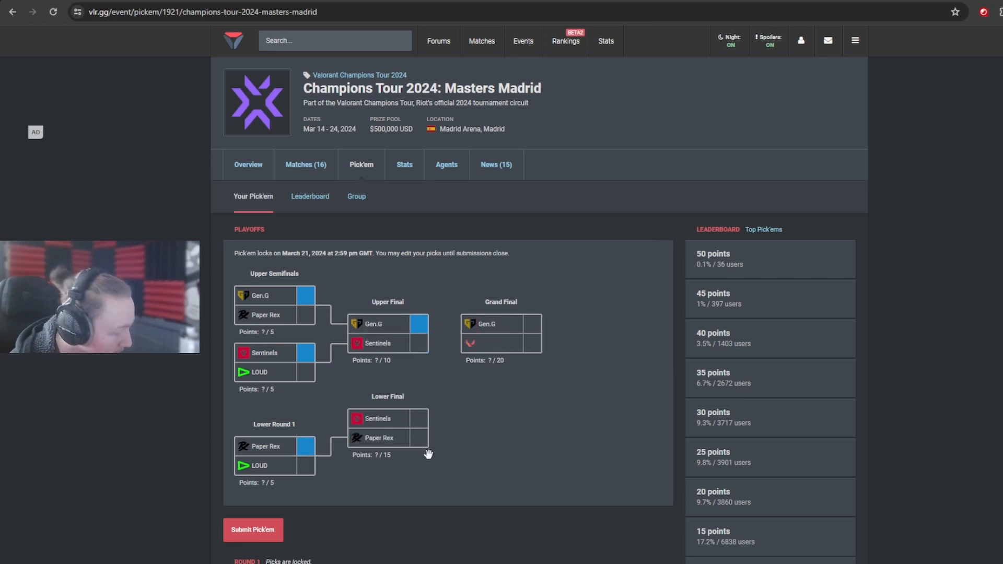
pyautogui.moveTo(375, 387)
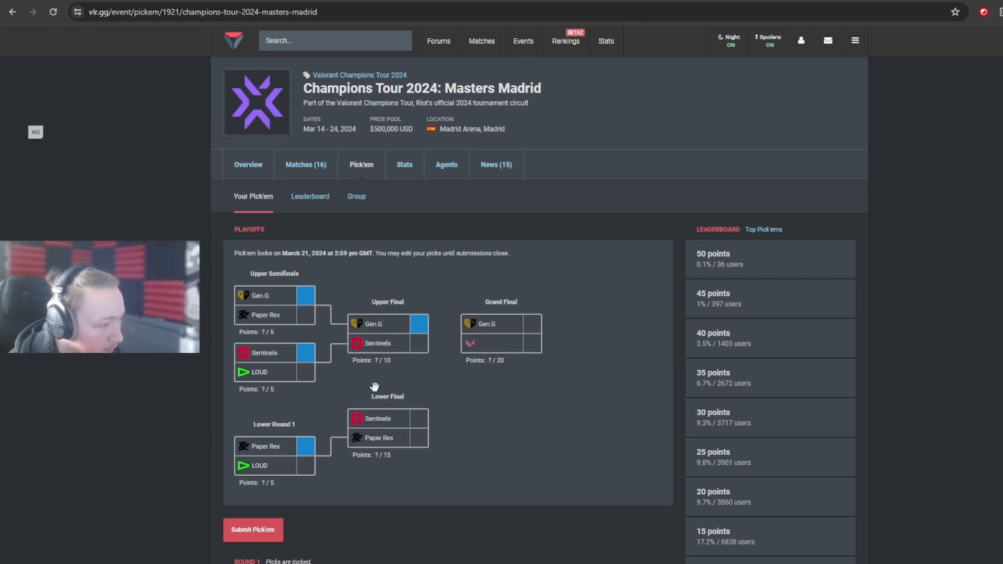
pyautogui.moveTo(430, 458)
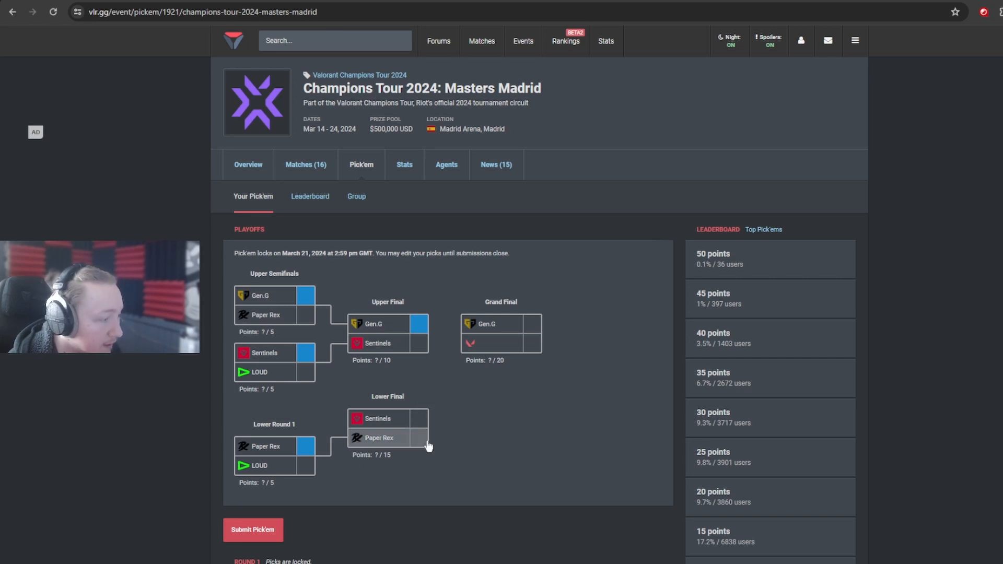
pyautogui.moveTo(446, 410)
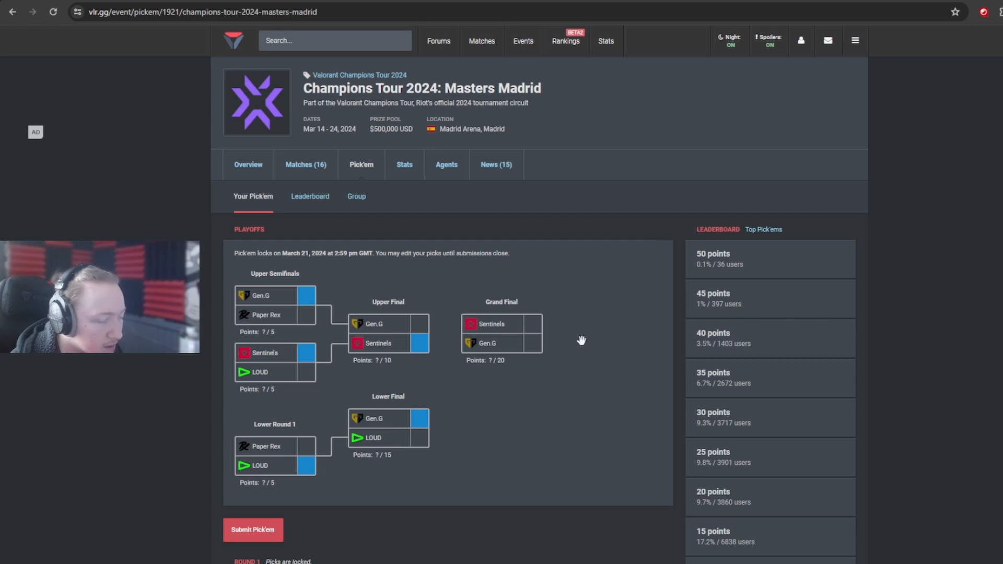
pyautogui.moveTo(552, 341)
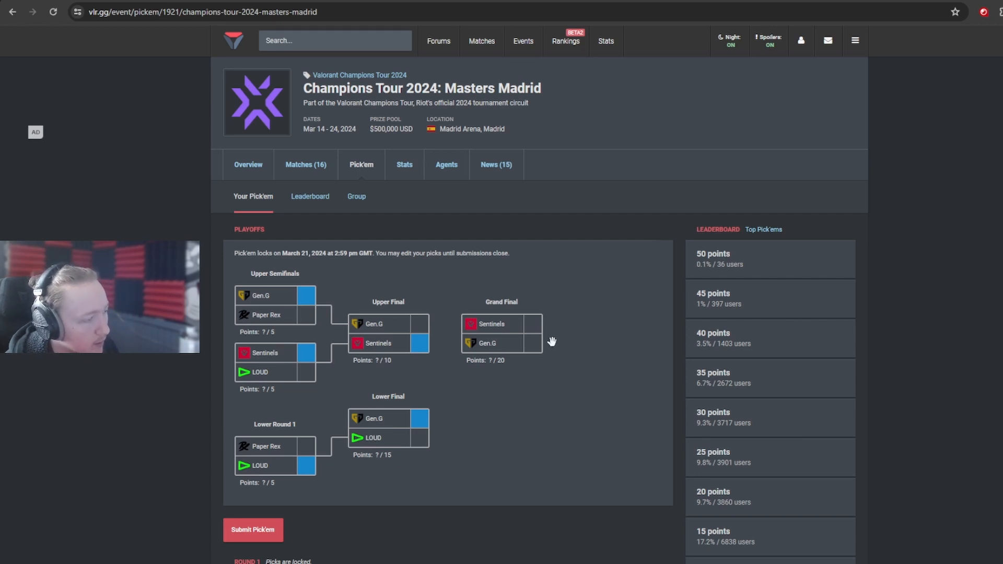
pyautogui.moveTo(543, 320)
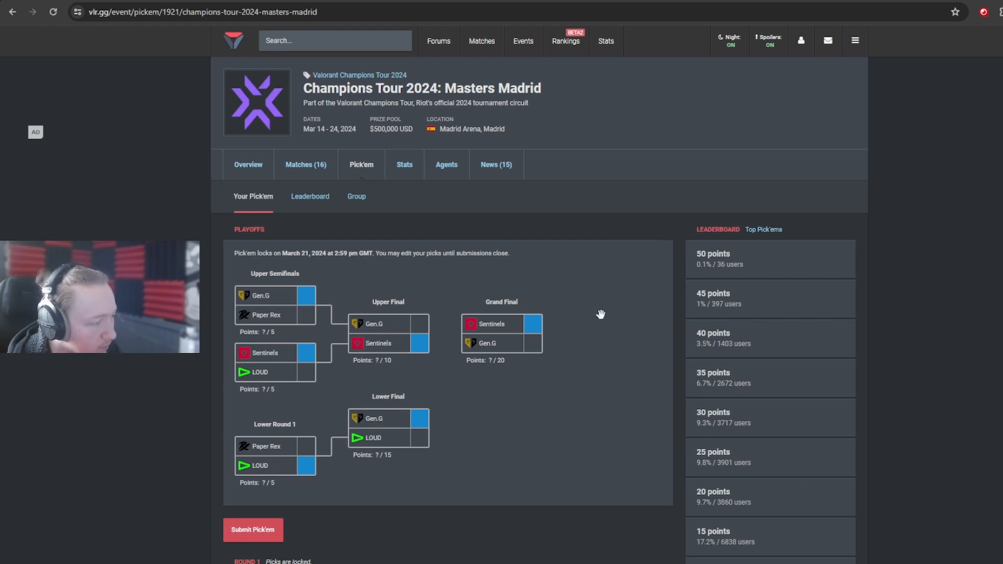
pyautogui.moveTo(608, 313)
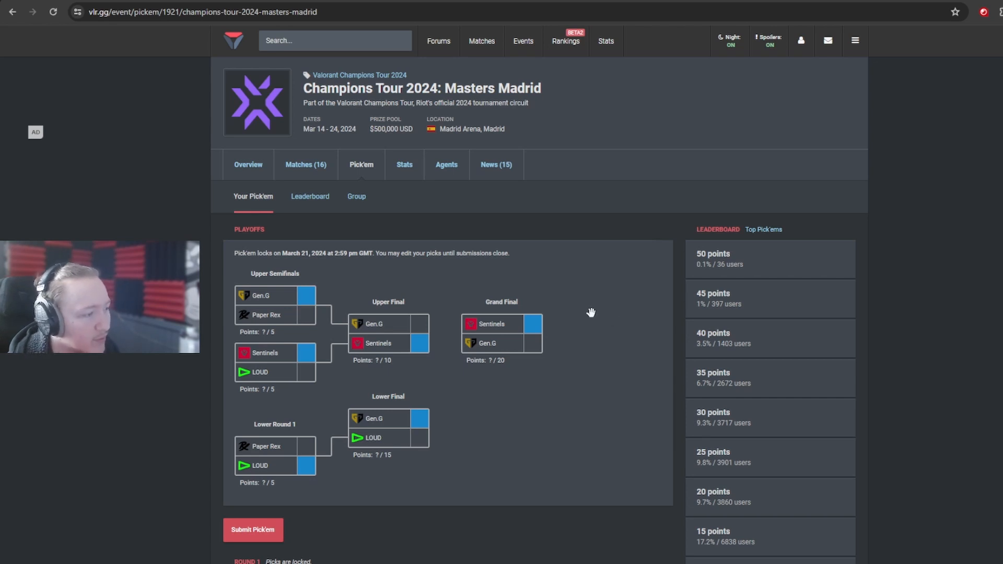
pyautogui.moveTo(593, 316)
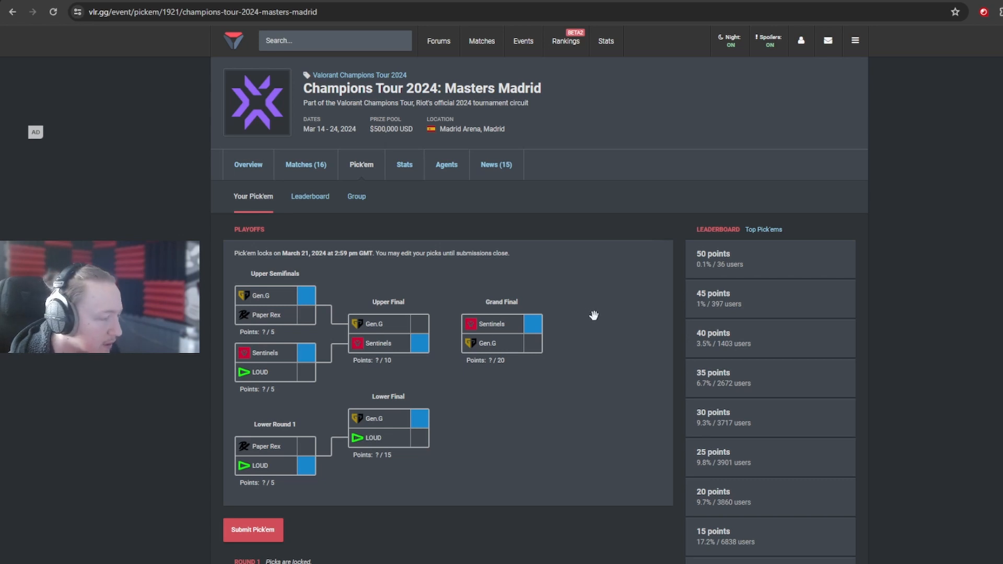
pyautogui.moveTo(599, 319)
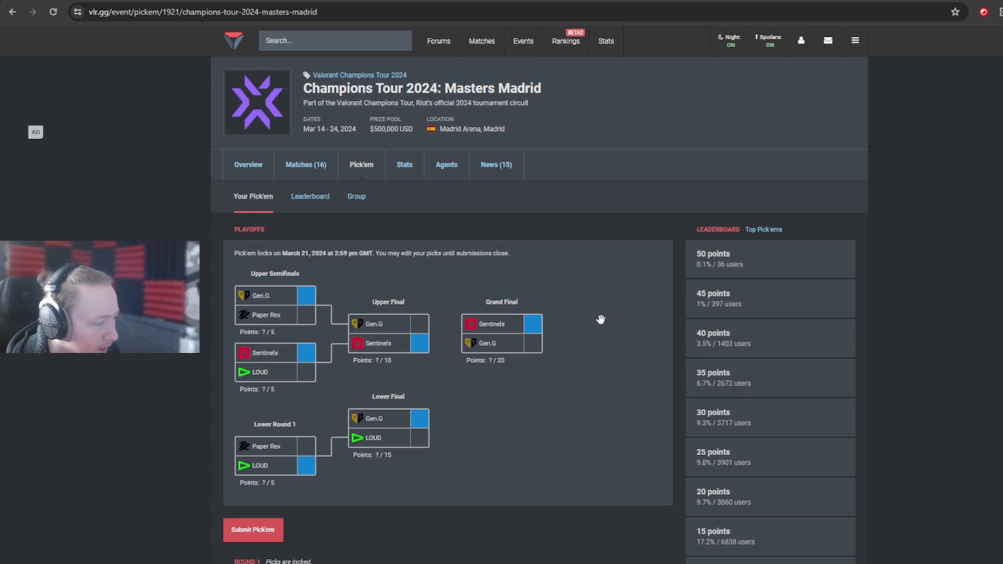
pyautogui.moveTo(582, 404)
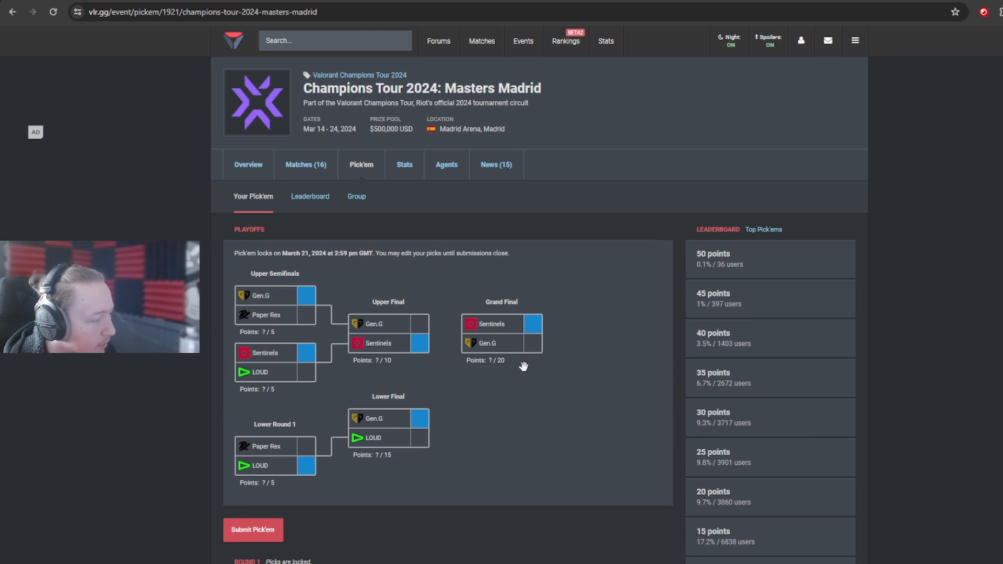
pyautogui.moveTo(358, 354)
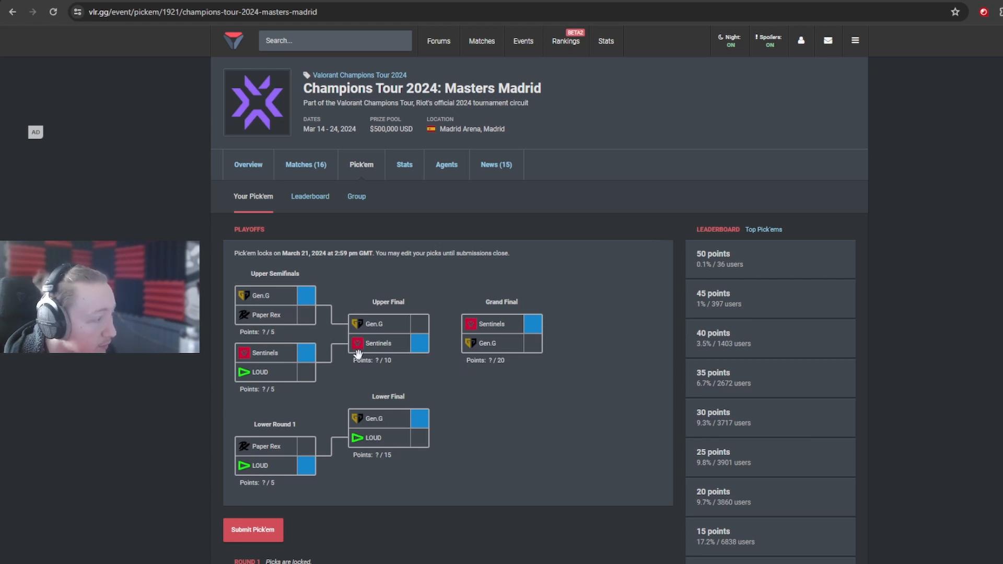
pyautogui.moveTo(432, 374)
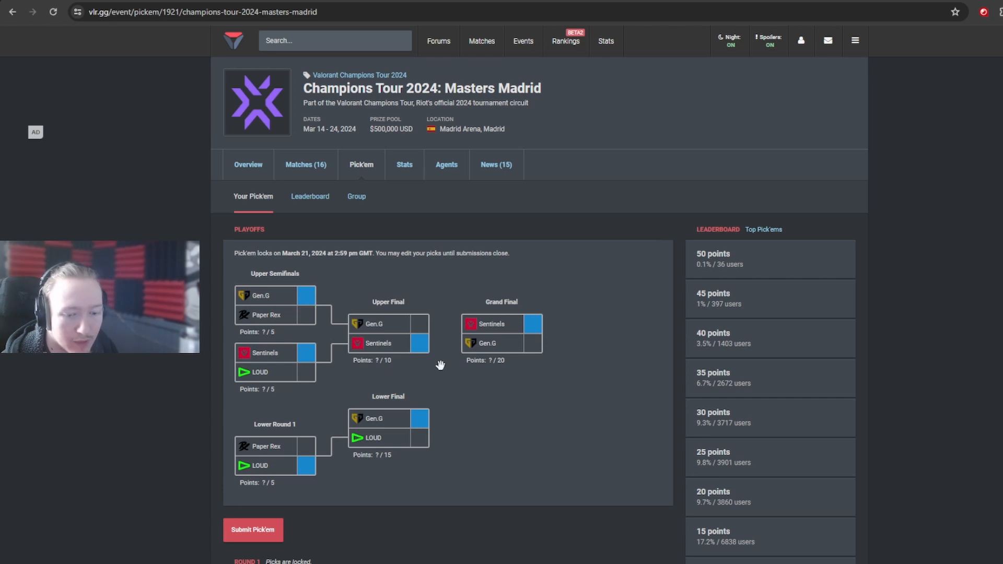
pyautogui.moveTo(434, 447)
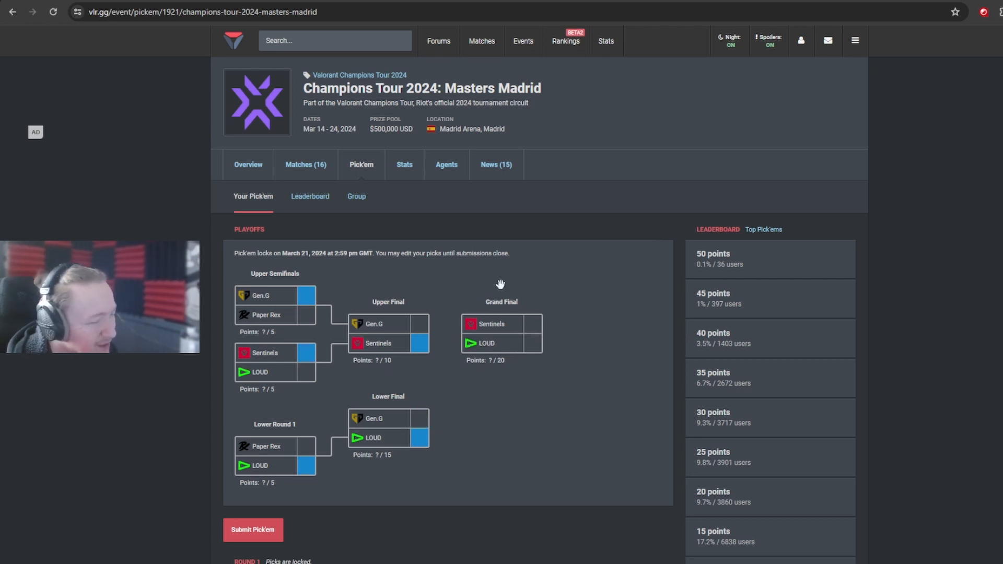
pyautogui.moveTo(542, 346)
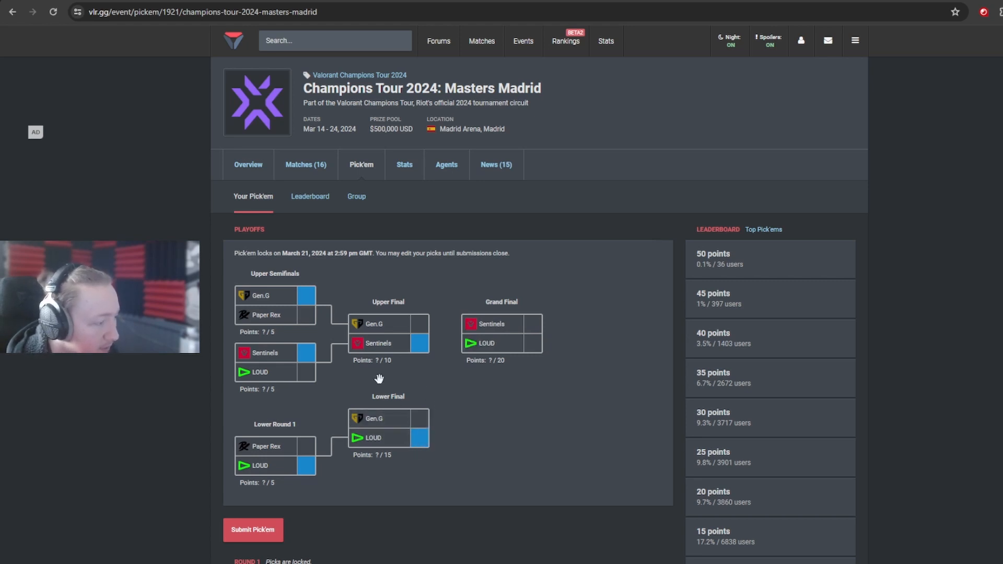
pyautogui.moveTo(467, 423)
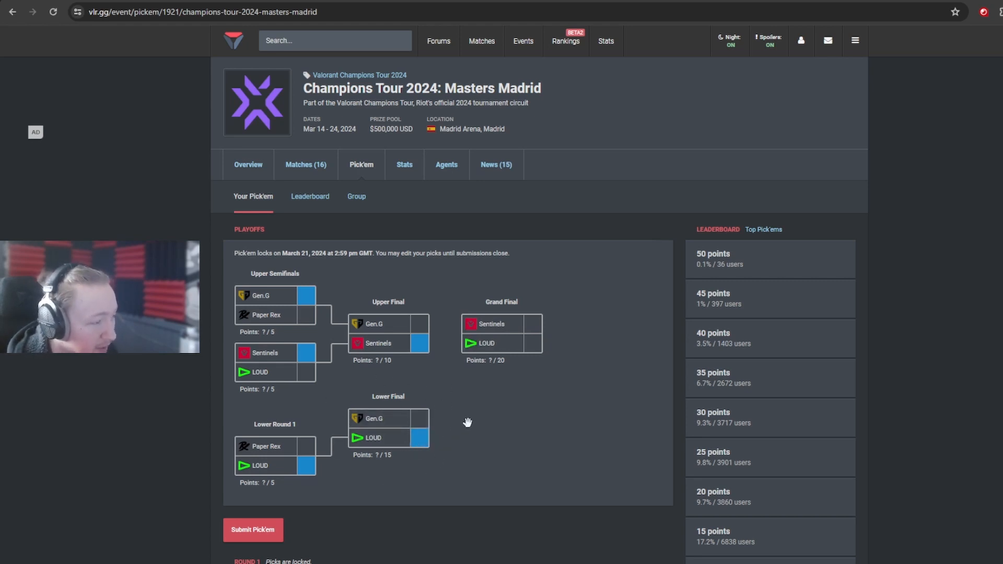